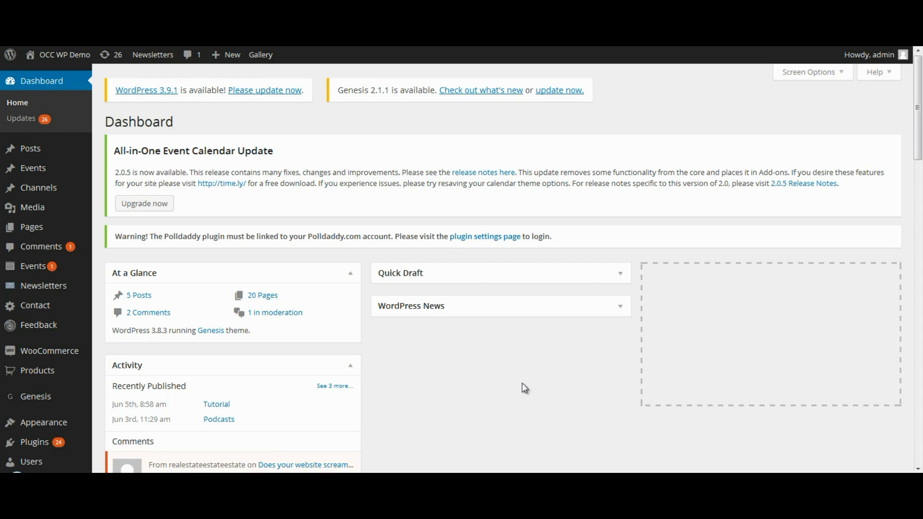
{"action": "mouse_move", "coordinate": [552, 347]}
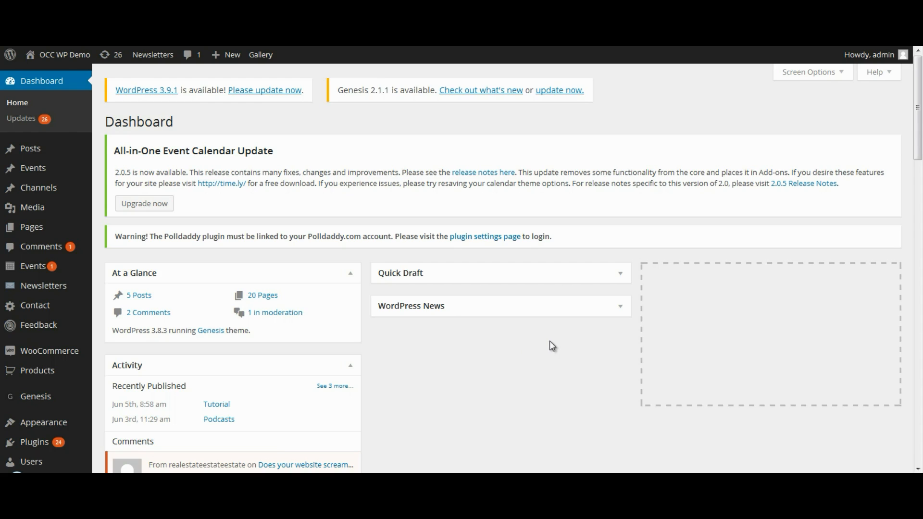
{"action": "mouse_move", "coordinate": [42, 80]}
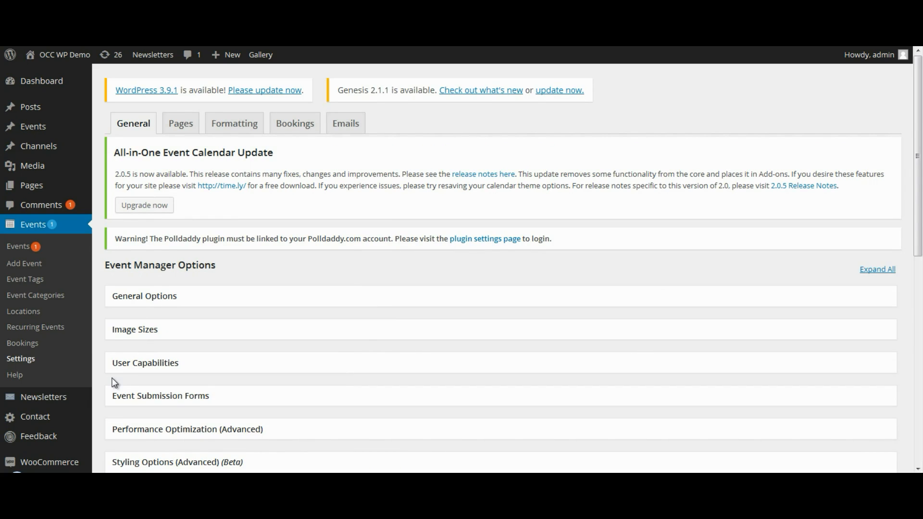
{"action": "mouse_move", "coordinate": [195, 372]}
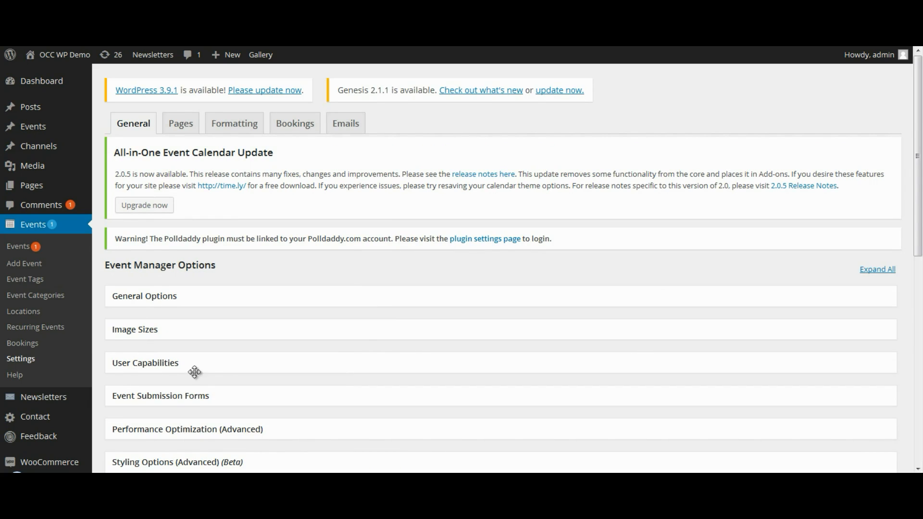
{"action": "mouse_move", "coordinate": [230, 361]}
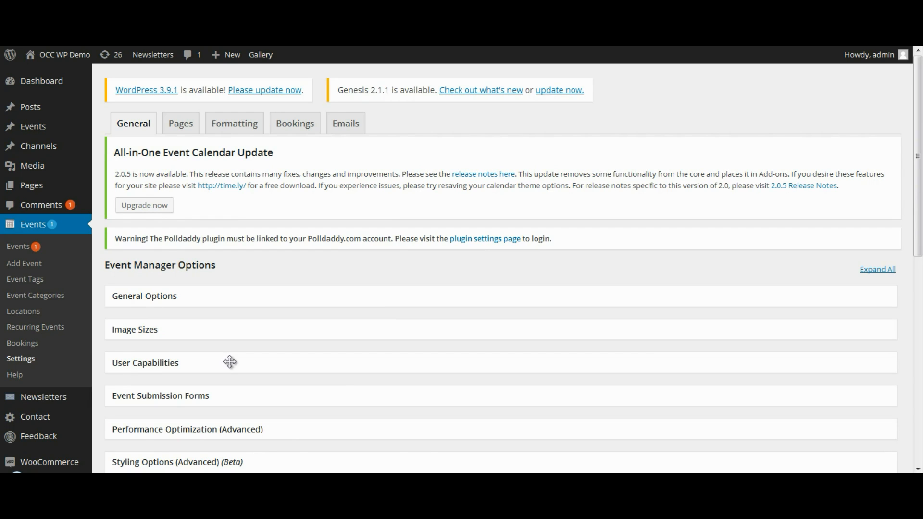
Switch the Events Manager settings to the Bookings section.
{"action": "left_click", "coordinate": [295, 123]}
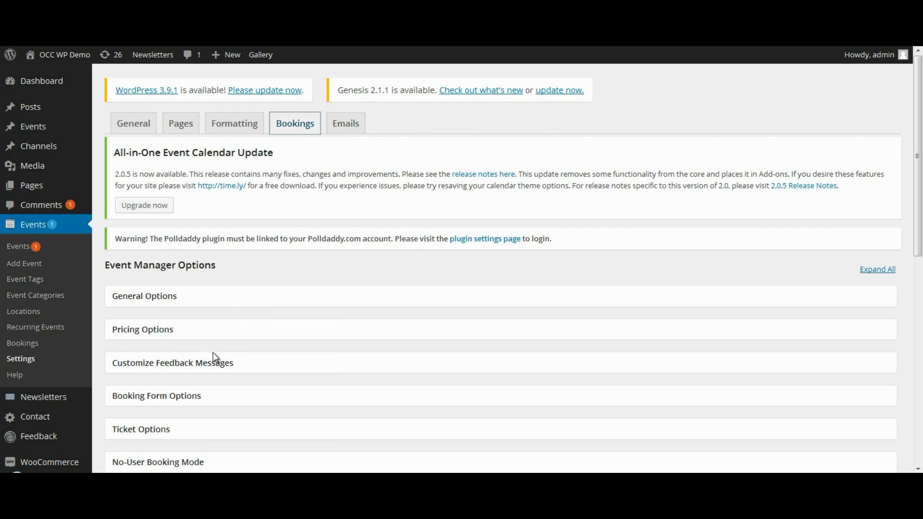
Expand the Customize Feedback Messages panel and bring its message fields into view.
{"action": "left_click", "coordinate": [172, 363]}
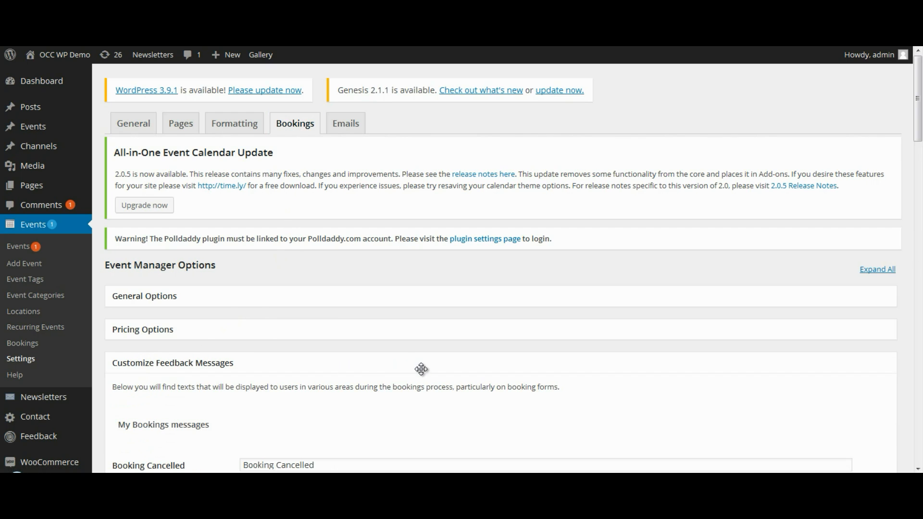
{"action": "scroll", "scroll_direction": "down", "scroll_amount": 3}
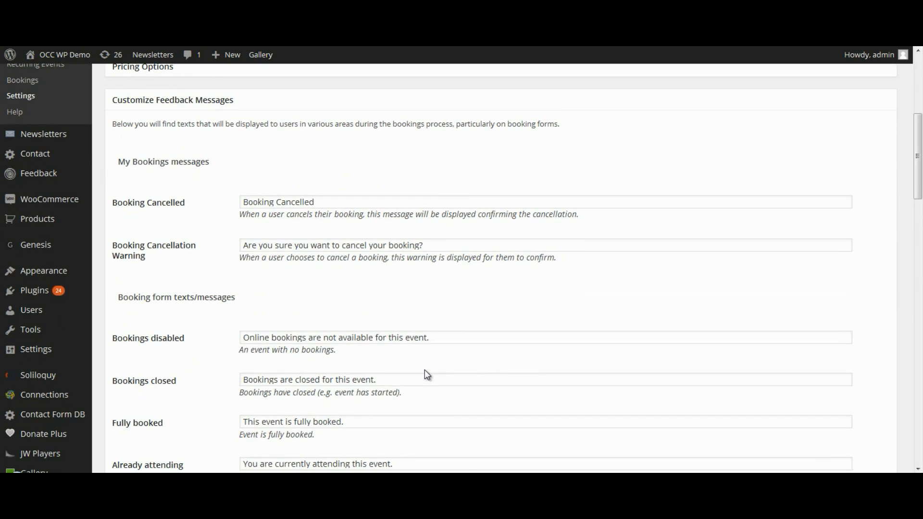
{"action": "mouse_move", "coordinate": [211, 175]}
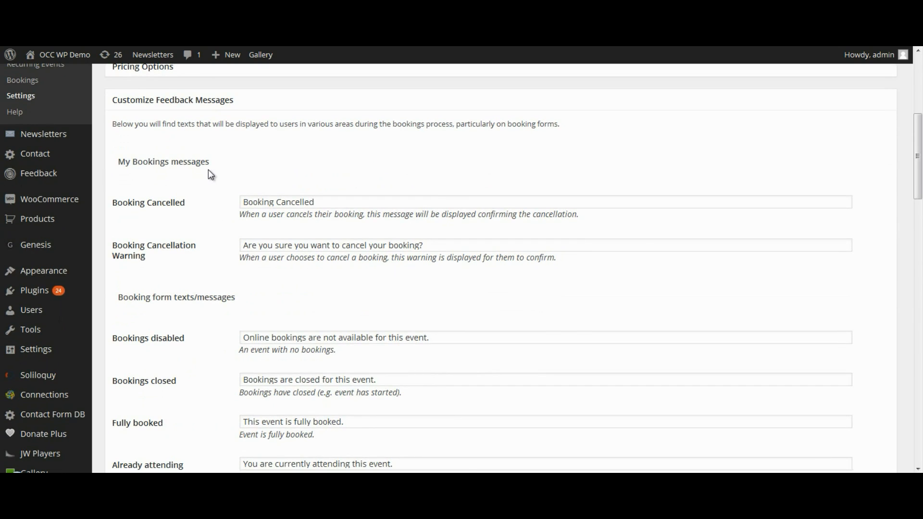
{"action": "mouse_move", "coordinate": [148, 175]}
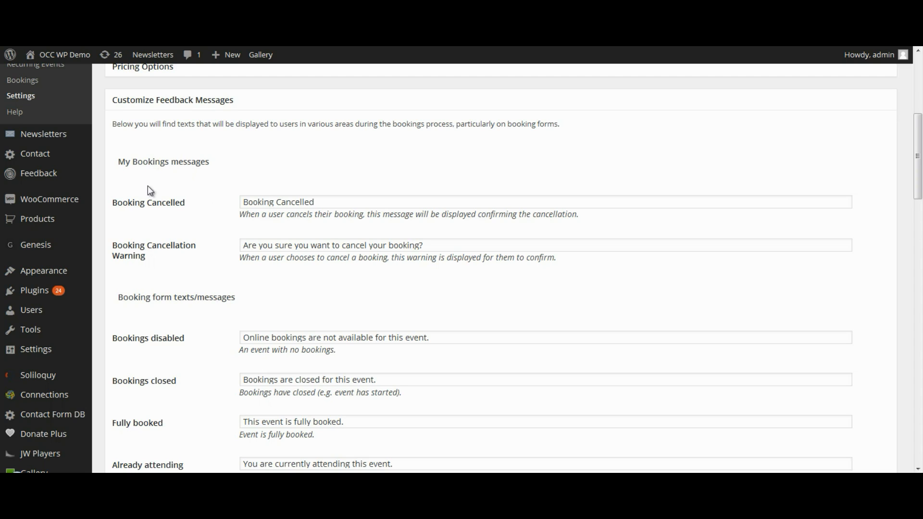
{"action": "mouse_move", "coordinate": [138, 211]}
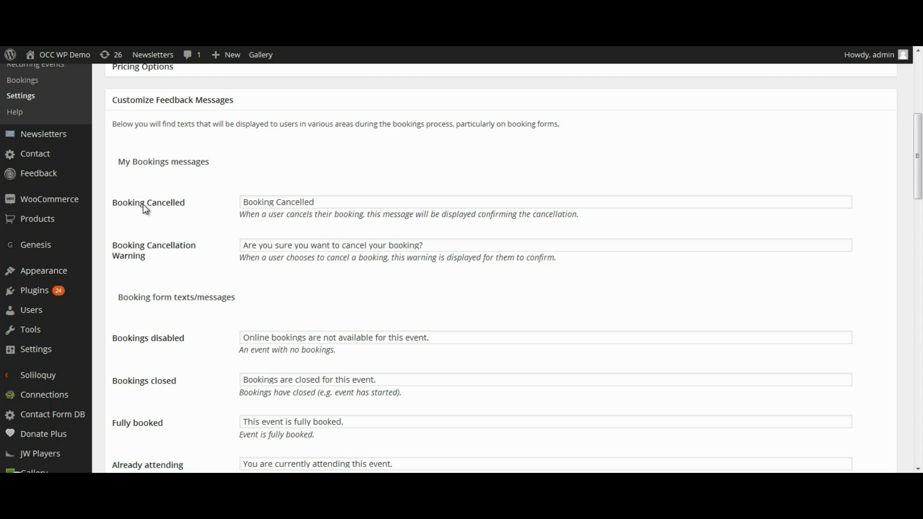
{"action": "mouse_move", "coordinate": [156, 214]}
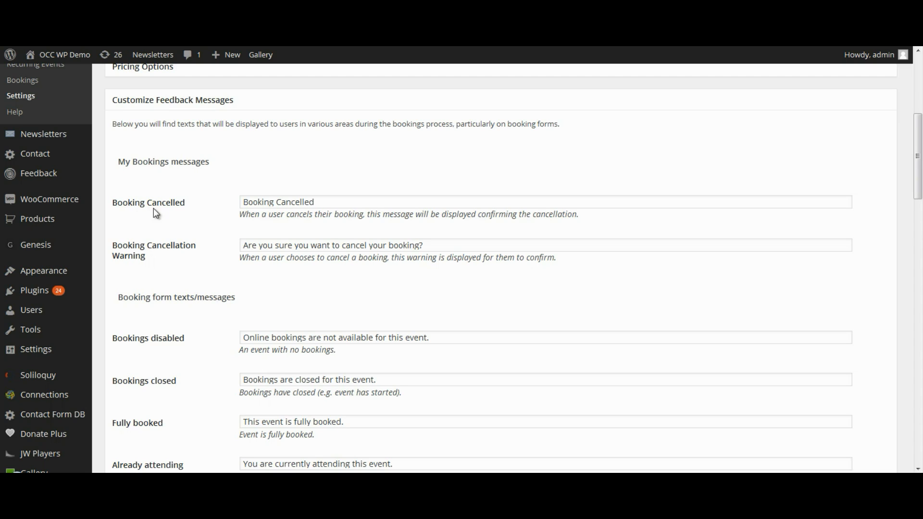
{"action": "mouse_move", "coordinate": [253, 219]}
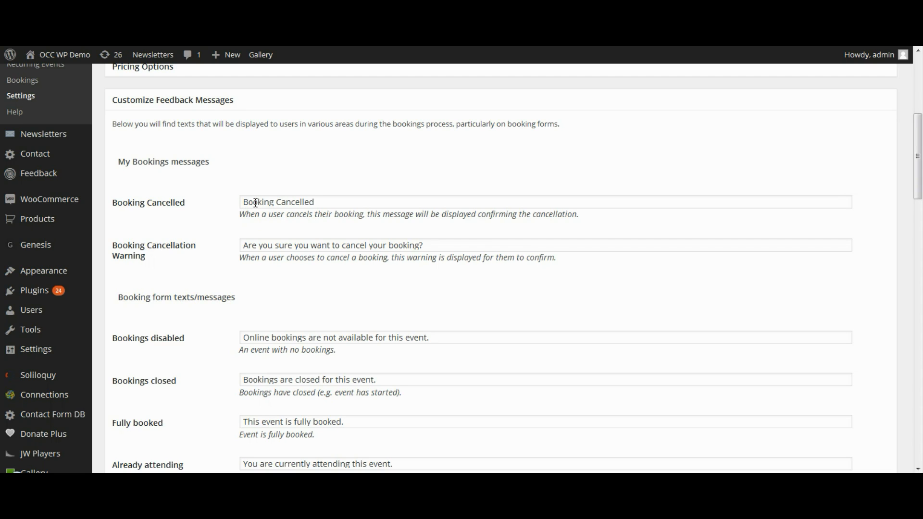
Replace 'Booking' with 'Registration' so the cancellation message reads 'Registration Cancelled'.
{"action": "double_click", "coordinate": [258, 202]}
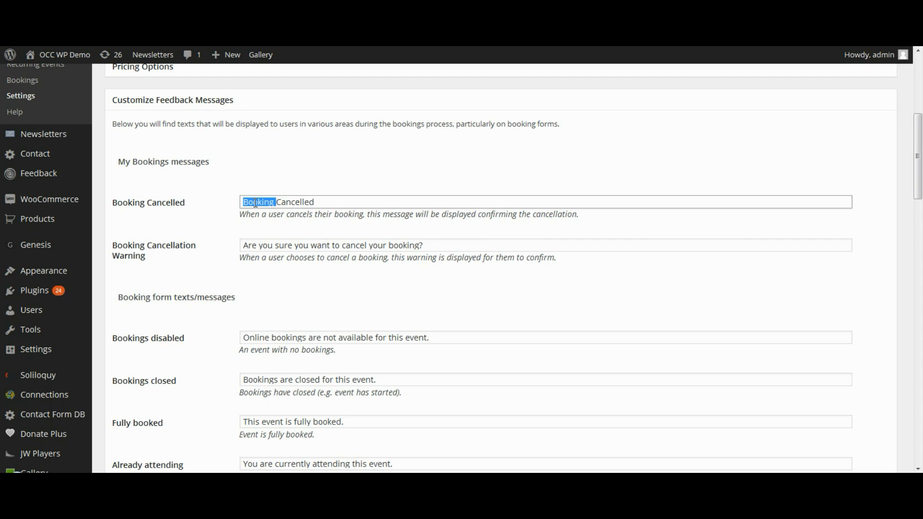
{"action": "type", "text": "Re"}
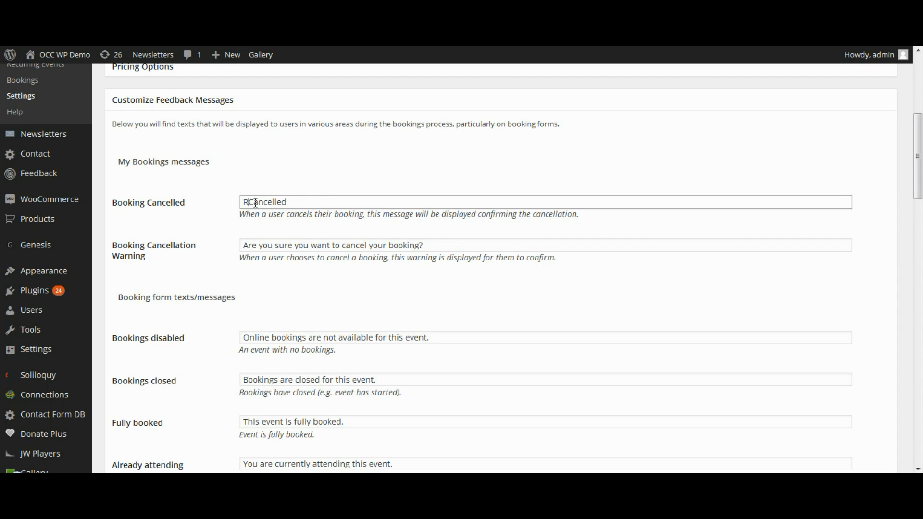
{"action": "type", "text": "egistration"}
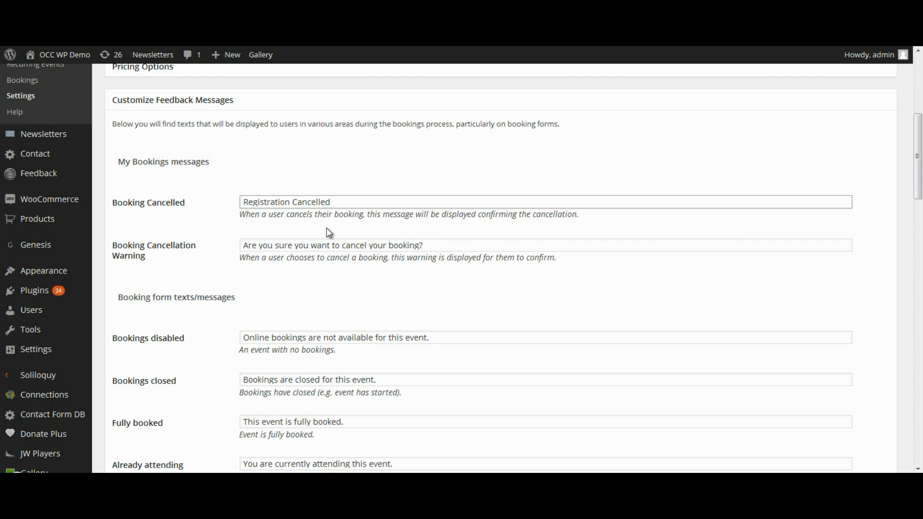
{"action": "mouse_move", "coordinate": [140, 246]}
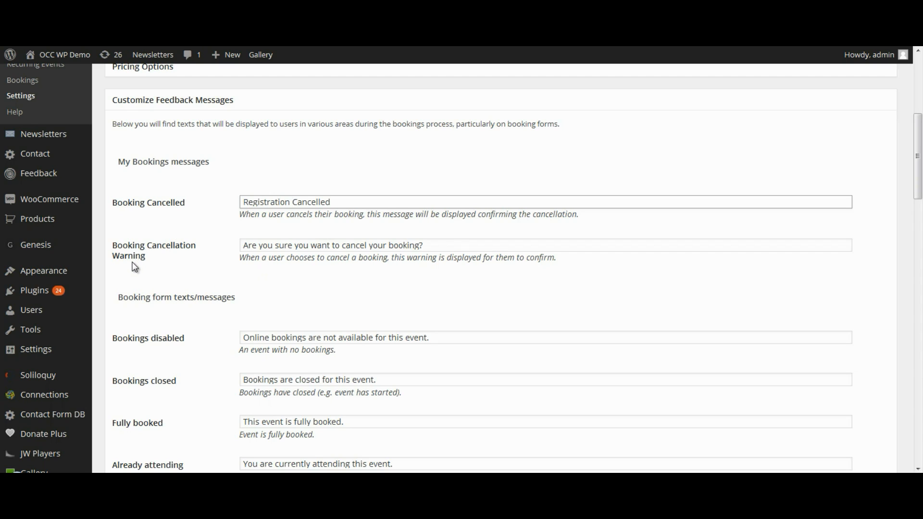
{"action": "left_click", "coordinate": [290, 202]}
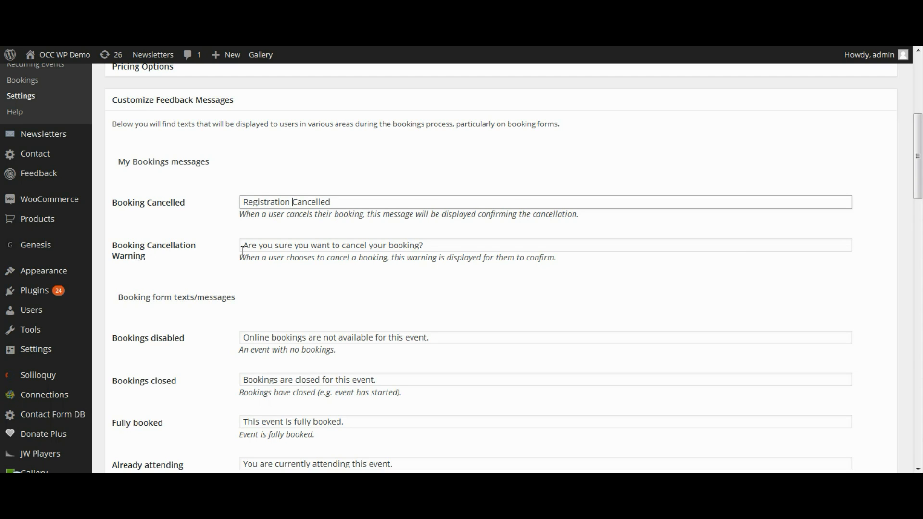
{"action": "mouse_move", "coordinate": [335, 247]}
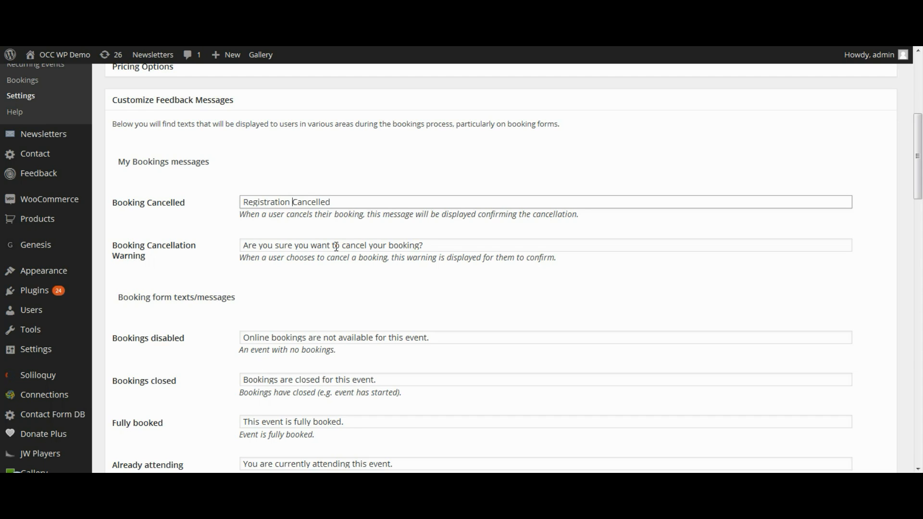
{"action": "mouse_move", "coordinate": [240, 248]}
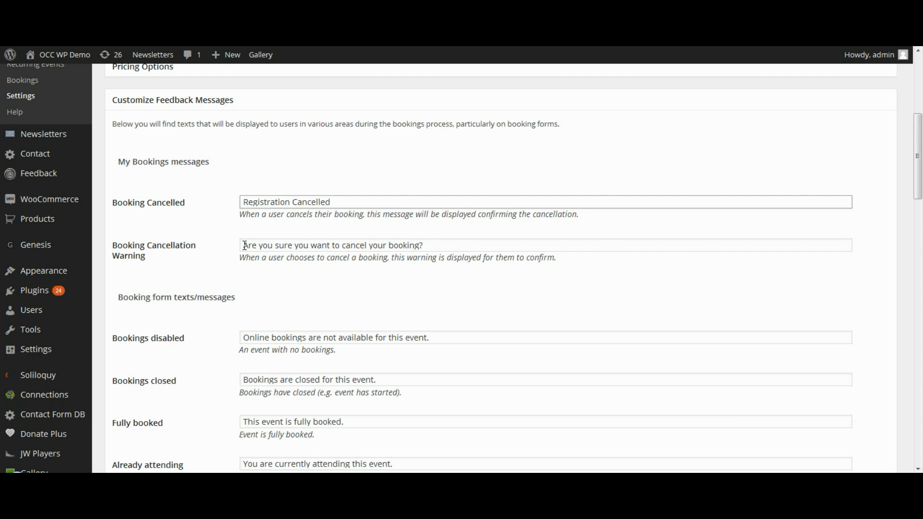
{"action": "mouse_move", "coordinate": [399, 245]}
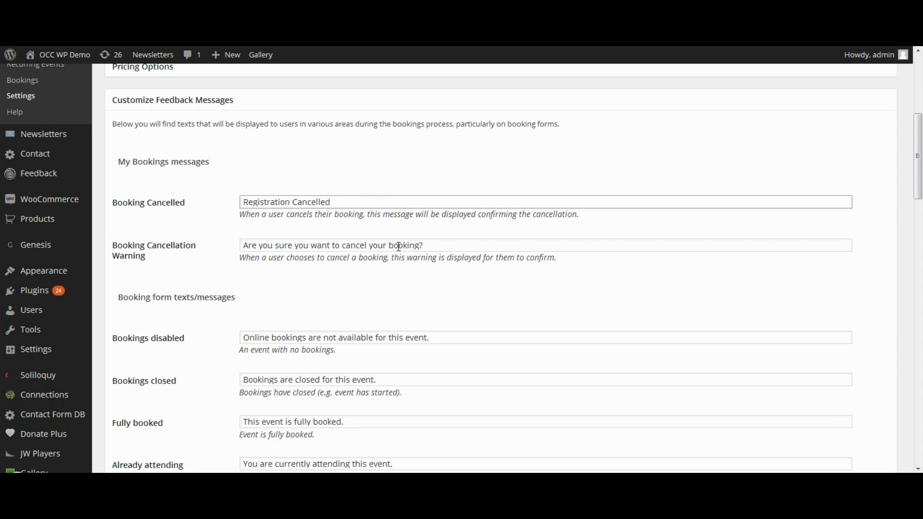
{"action": "scroll", "scroll_direction": "down", "scroll_amount": 3}
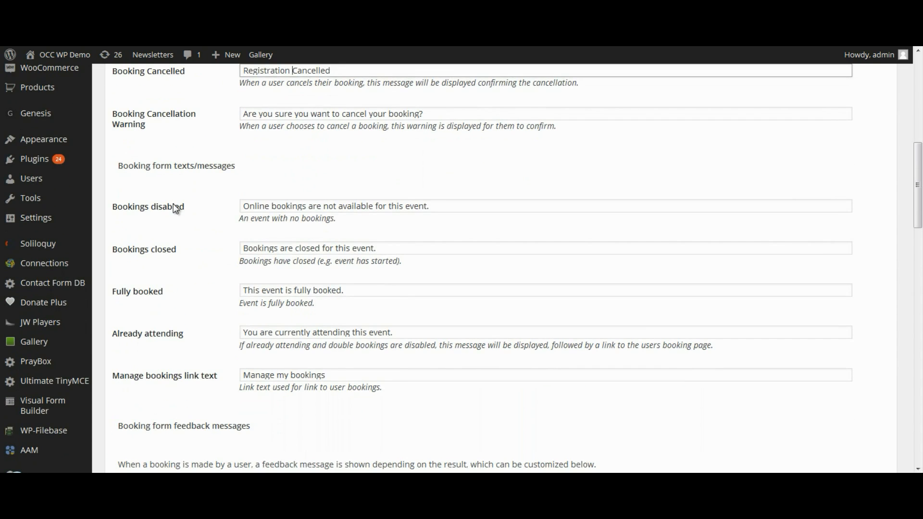
{"action": "mouse_move", "coordinate": [179, 208]}
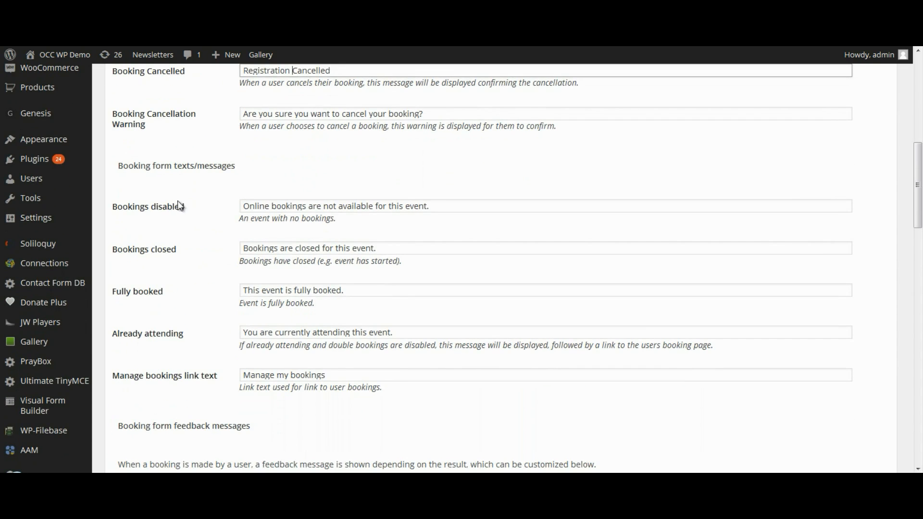
{"action": "mouse_move", "coordinate": [168, 213]}
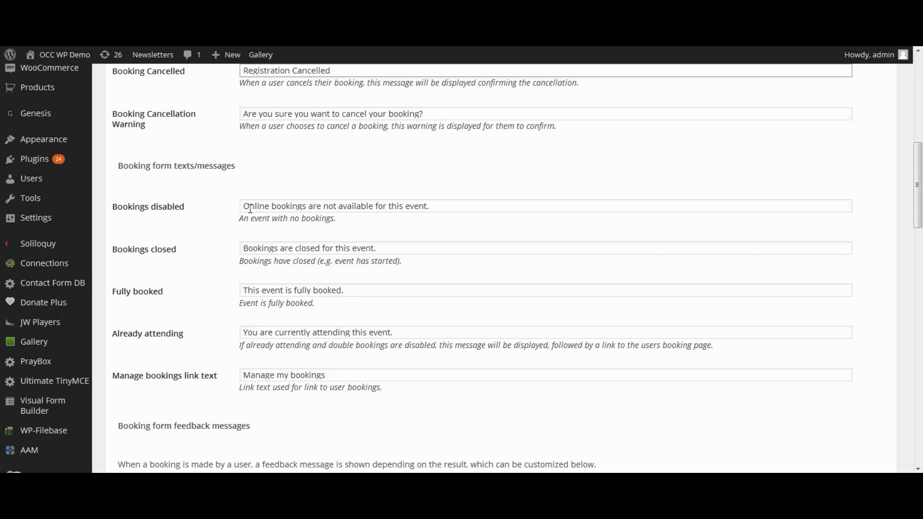
{"action": "left_click_drag", "start_coordinate": [243, 206], "coordinate": [334, 206]}
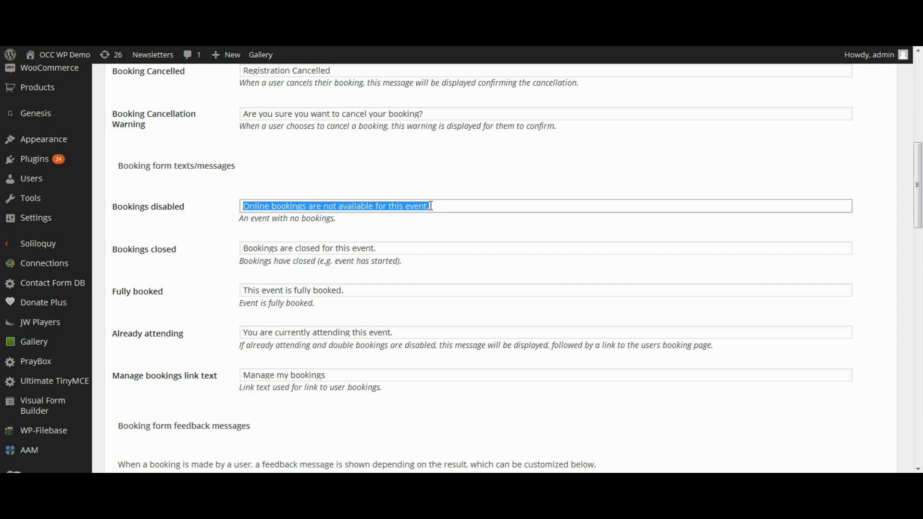
{"action": "mouse_move", "coordinate": [186, 253]}
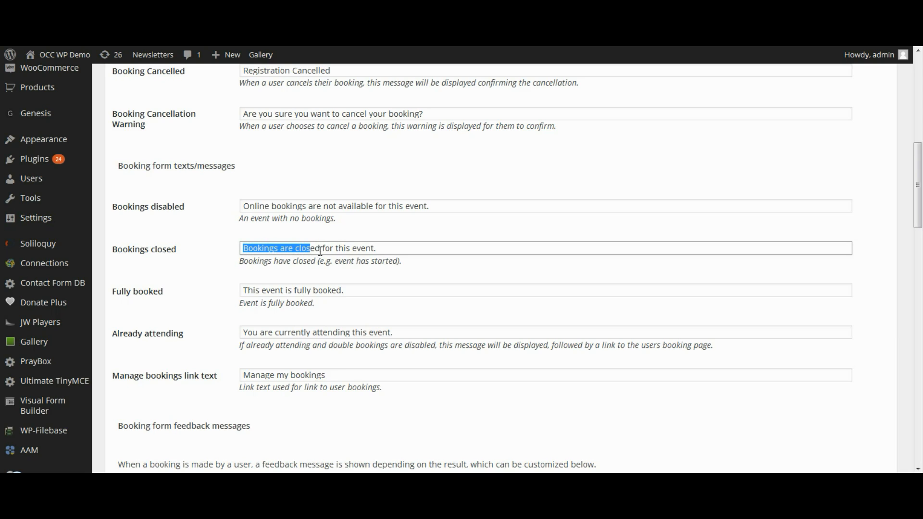
Reword the closed message to 'Registration is closed for this event.'.
{"action": "left_click", "coordinate": [280, 247]}
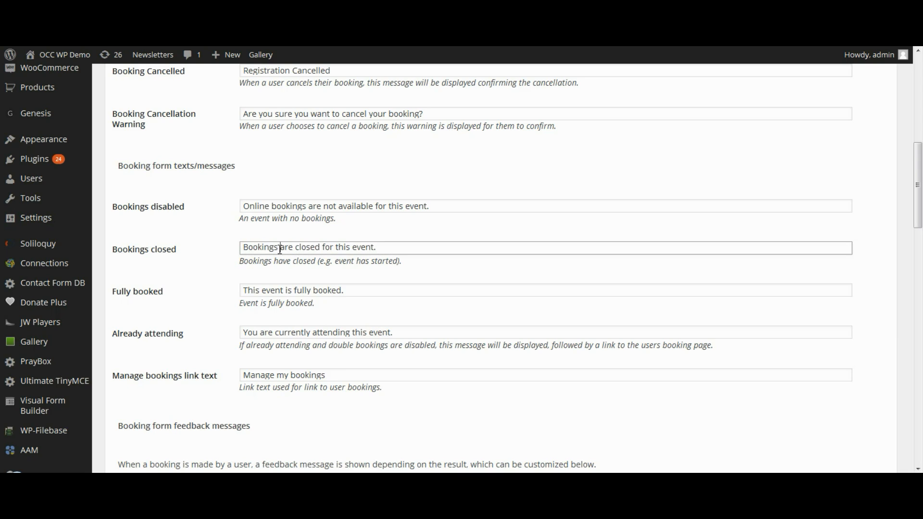
{"action": "double_click", "coordinate": [259, 248]}
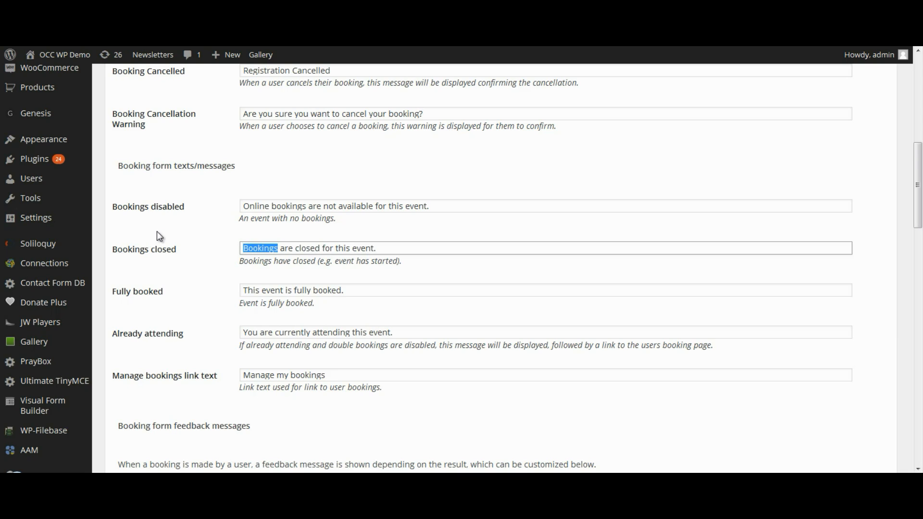
{"action": "type", "text": "Registration"}
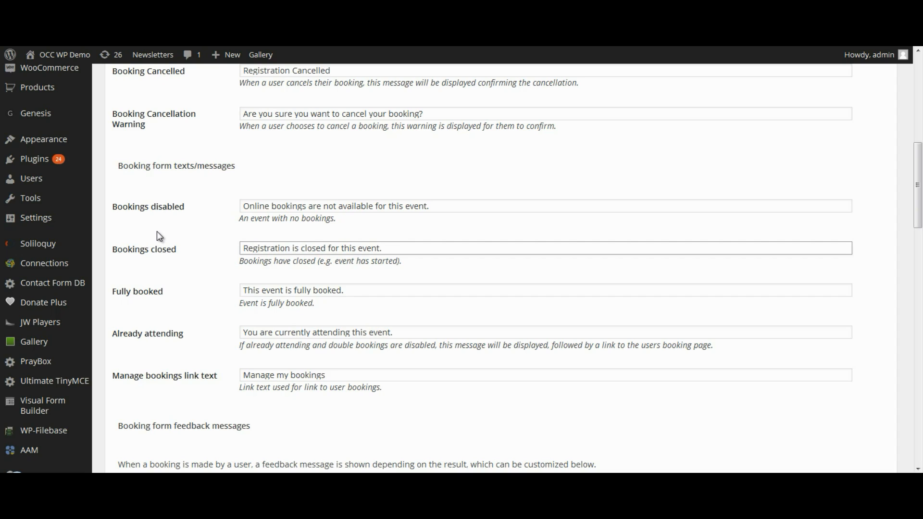
{"action": "left_click", "coordinate": [311, 248]}
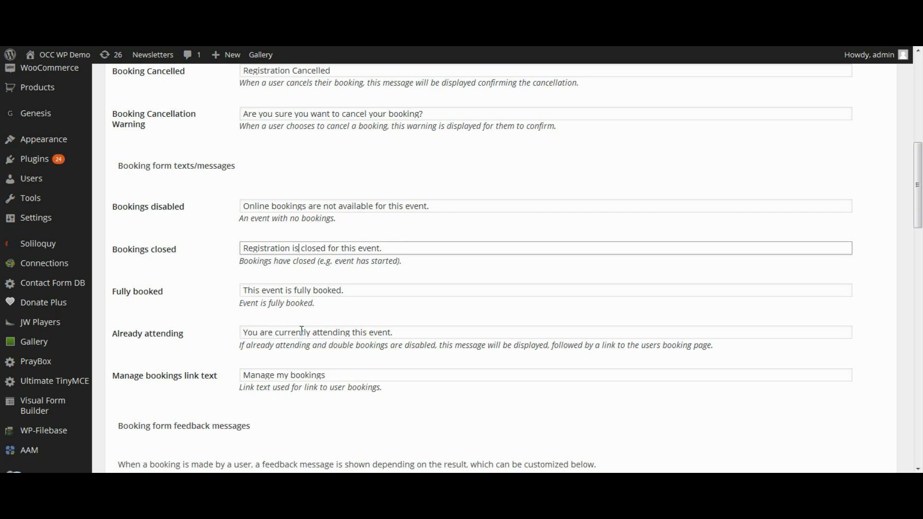
{"action": "scroll", "scroll_direction": "down", "scroll_amount": 3}
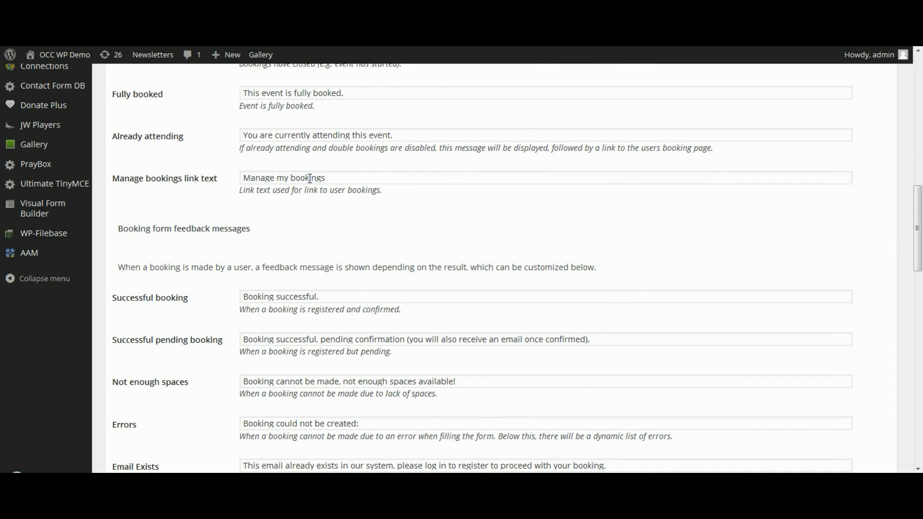
Change the Manage bookings link text to 'Manage my registrations'.
{"action": "double_click", "coordinate": [305, 178]}
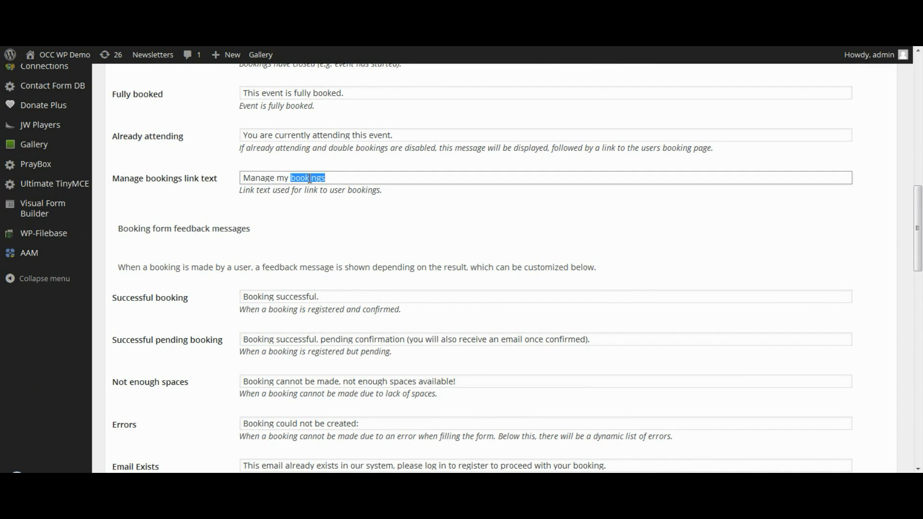
{"action": "type", "text": "register"}
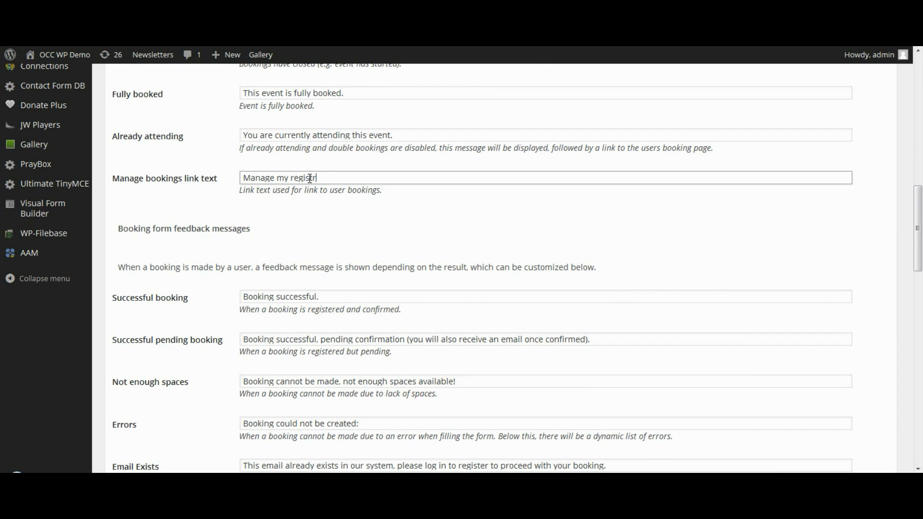
{"action": "type", "text": "ations"}
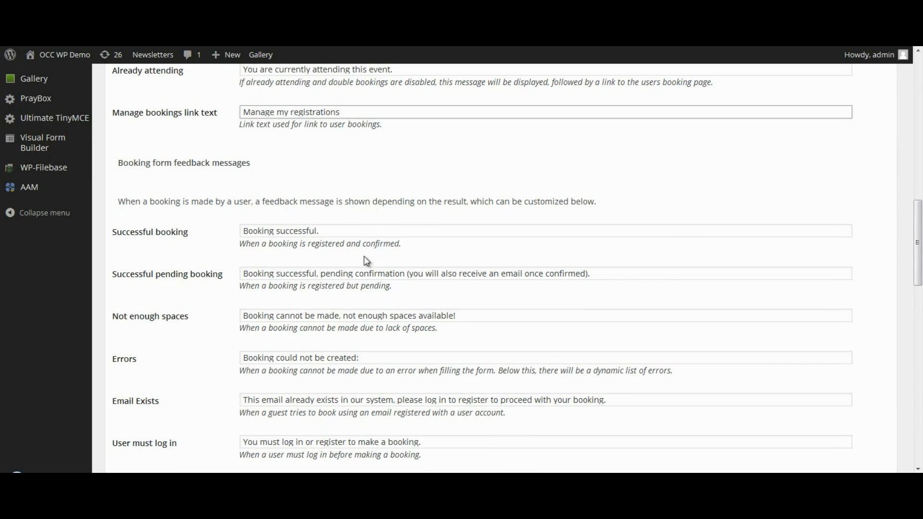
Start the Successful booking and Successful pending booking messages with 'Registration'.
{"action": "scroll", "scroll_direction": "down", "scroll_amount": 3}
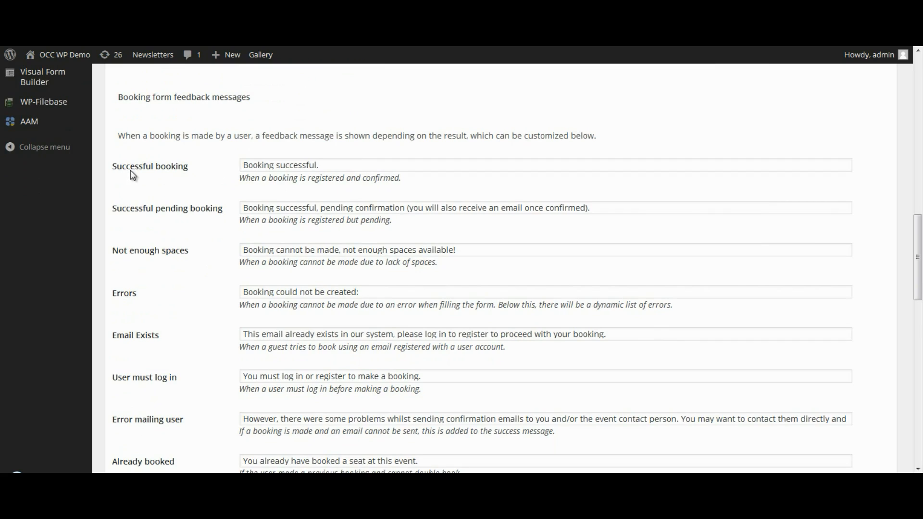
{"action": "mouse_move", "coordinate": [172, 172]}
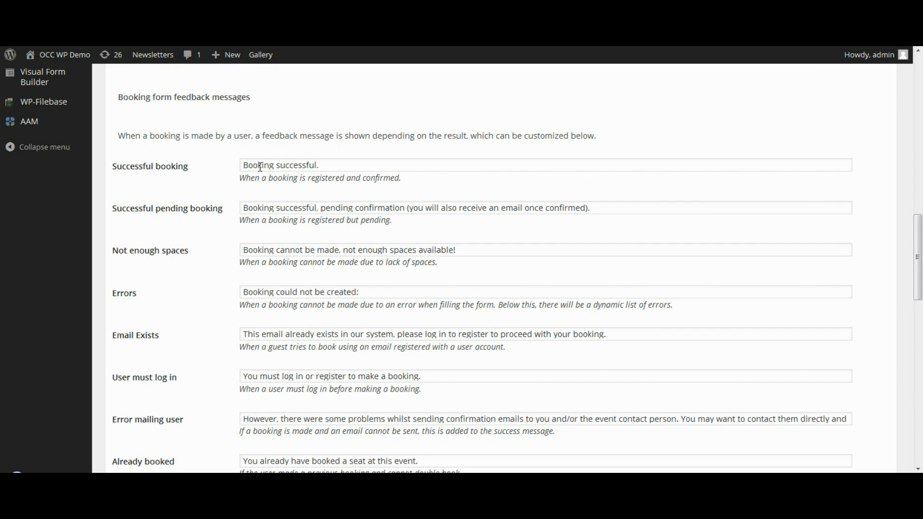
{"action": "double_click", "coordinate": [258, 165]}
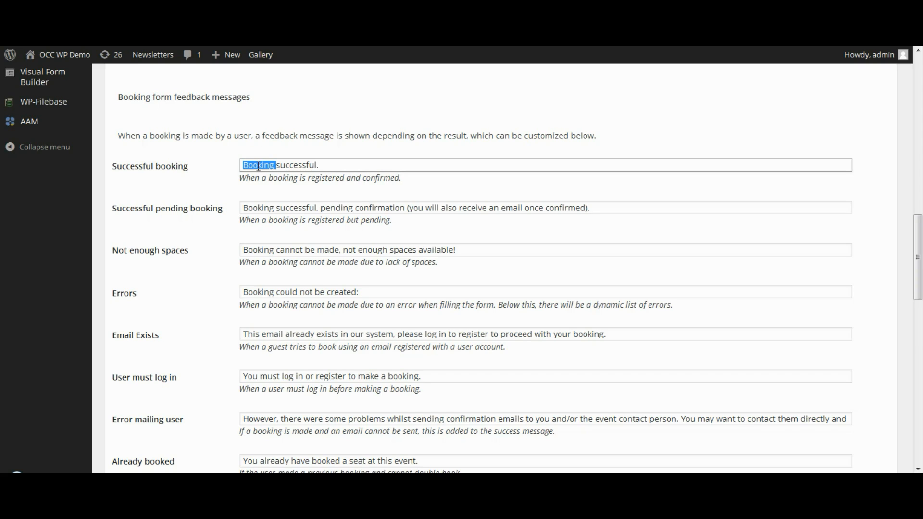
{"action": "type", "text": "Registration"}
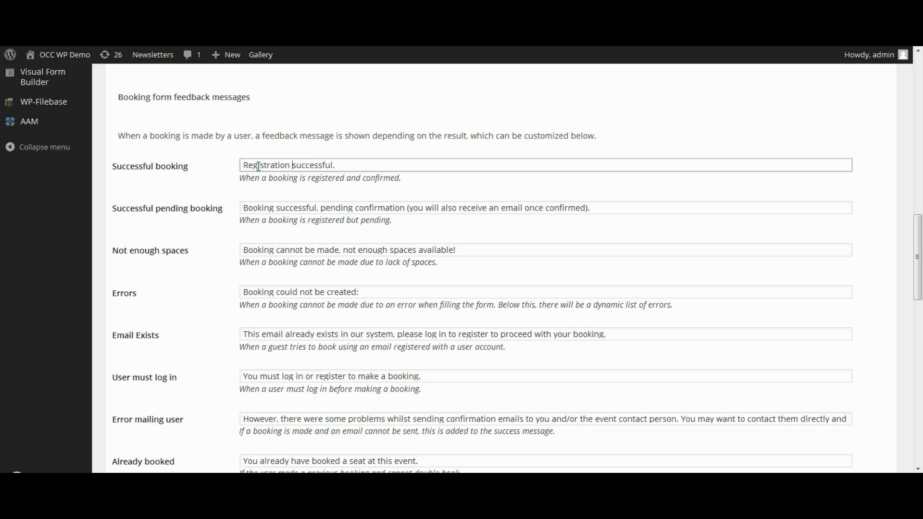
{"action": "double_click", "coordinate": [266, 164]}
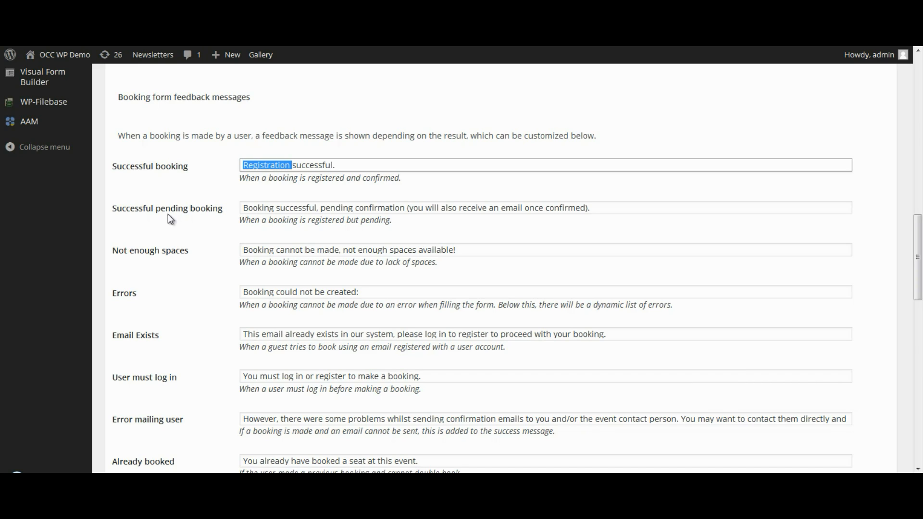
{"action": "double_click", "coordinate": [258, 208]}
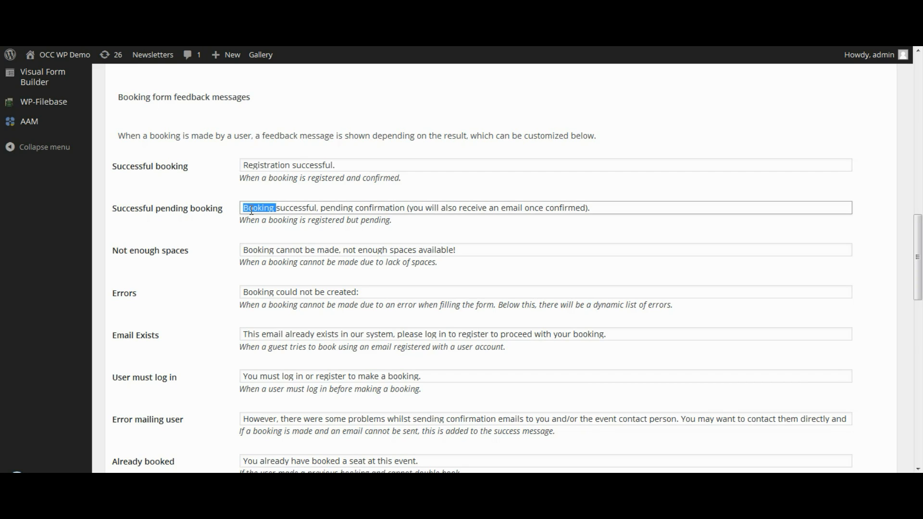
{"action": "type", "text": "Registration"}
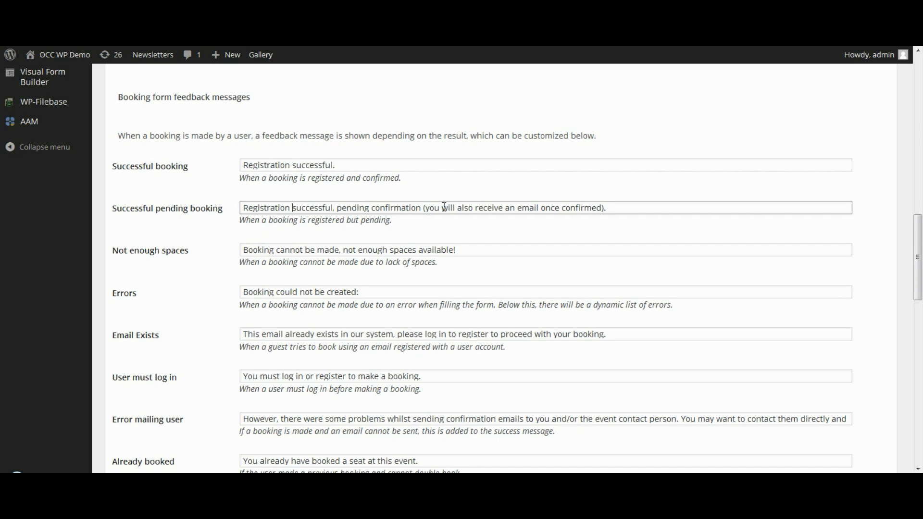
Start the Not enough spaces and Errors messages with 'Registration'.
{"action": "double_click", "coordinate": [258, 250]}
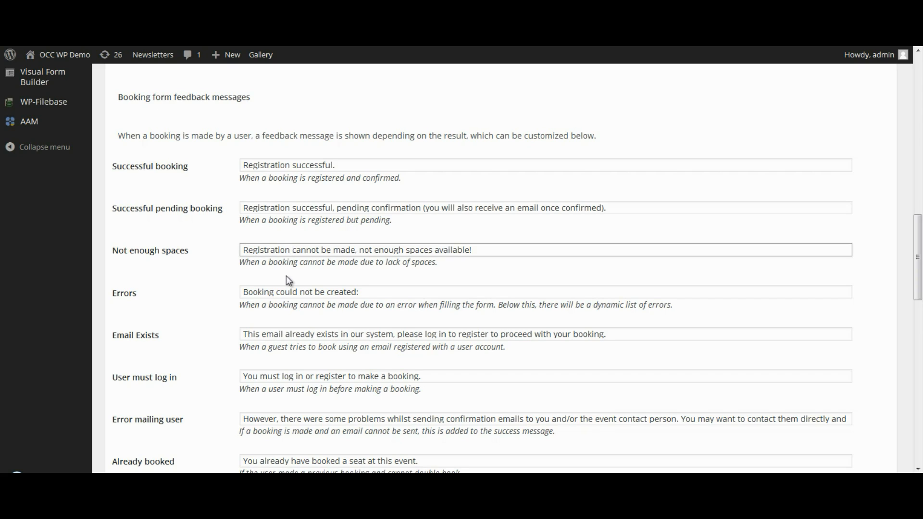
{"action": "double_click", "coordinate": [257, 293]}
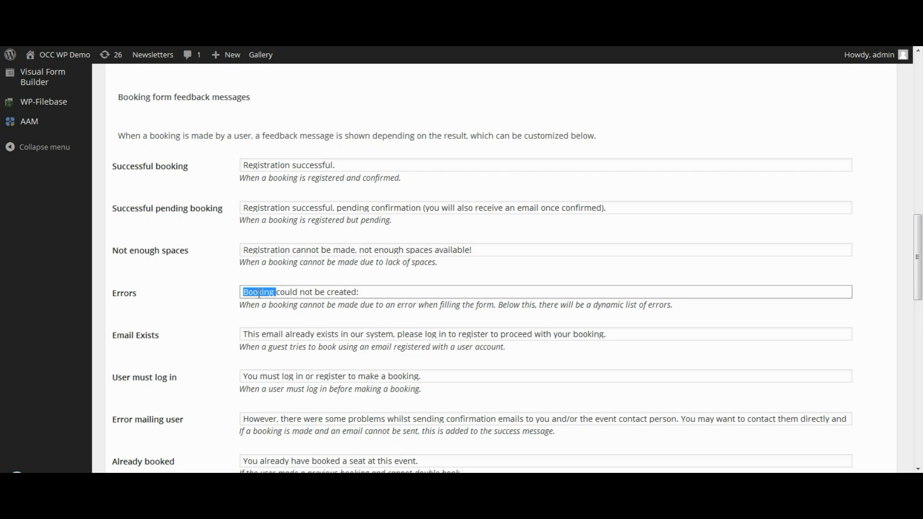
{"action": "type", "text": "Registration"}
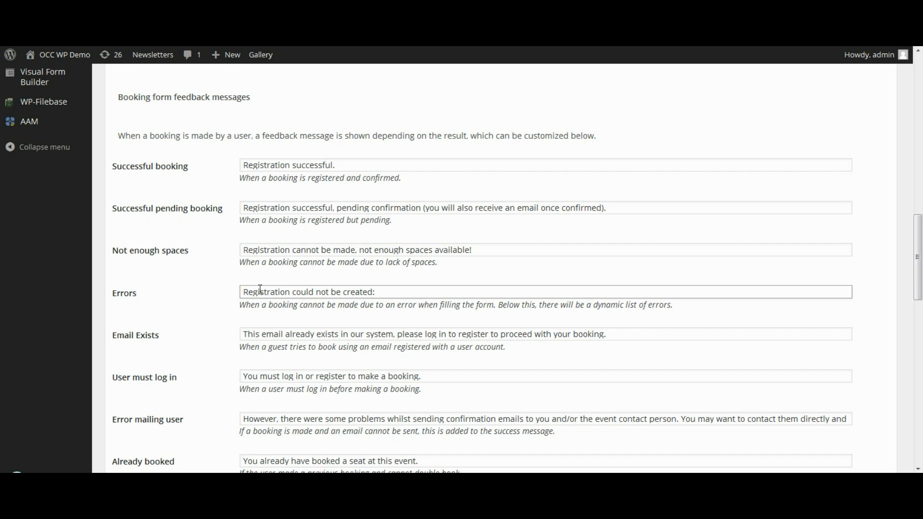
Make the Email Exists message end with 'proceed with your Registration', then reach the bottom of the settings.
{"action": "scroll", "scroll_direction": "down", "scroll_amount": 3}
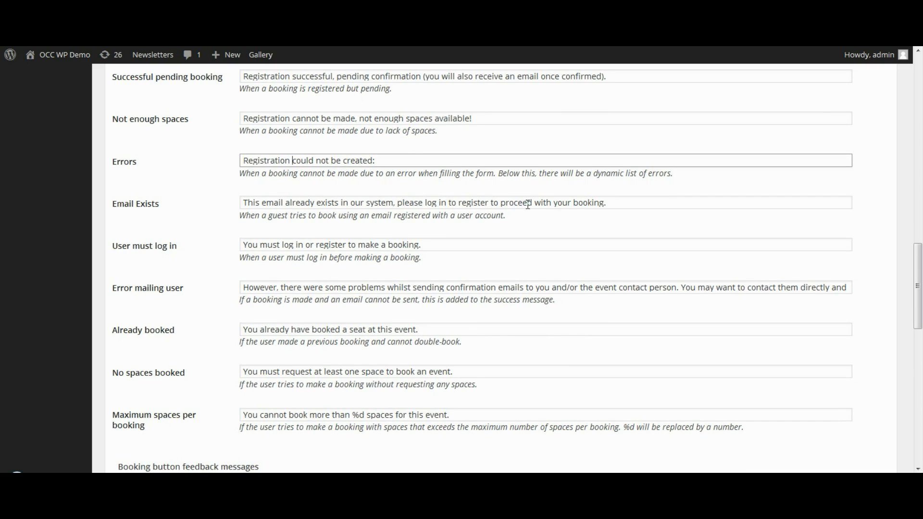
{"action": "type", "text": "Registration"}
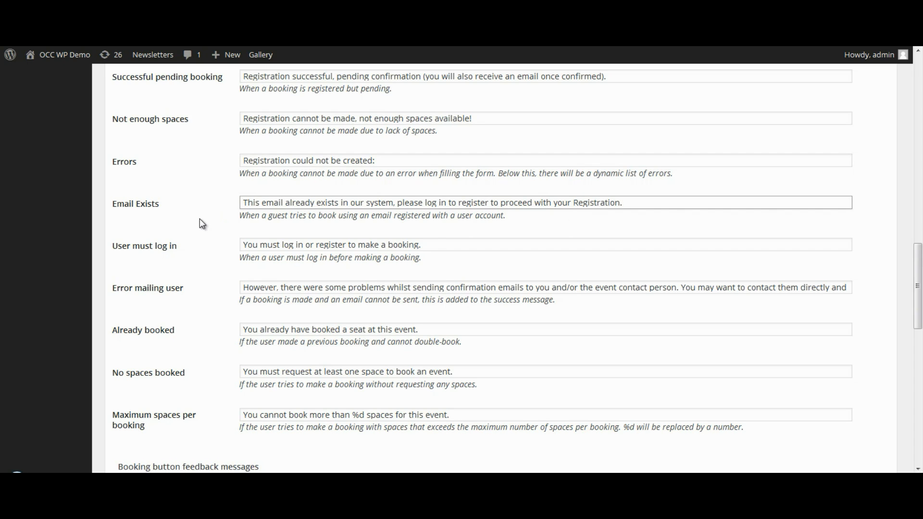
{"action": "scroll", "scroll_direction": "down", "scroll_amount": 3}
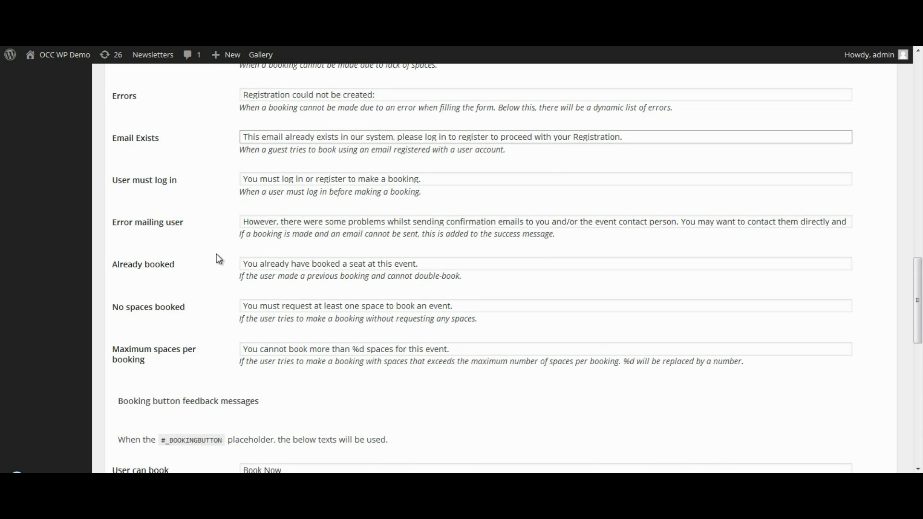
{"action": "scroll", "scroll_direction": "down", "scroll_amount": 3}
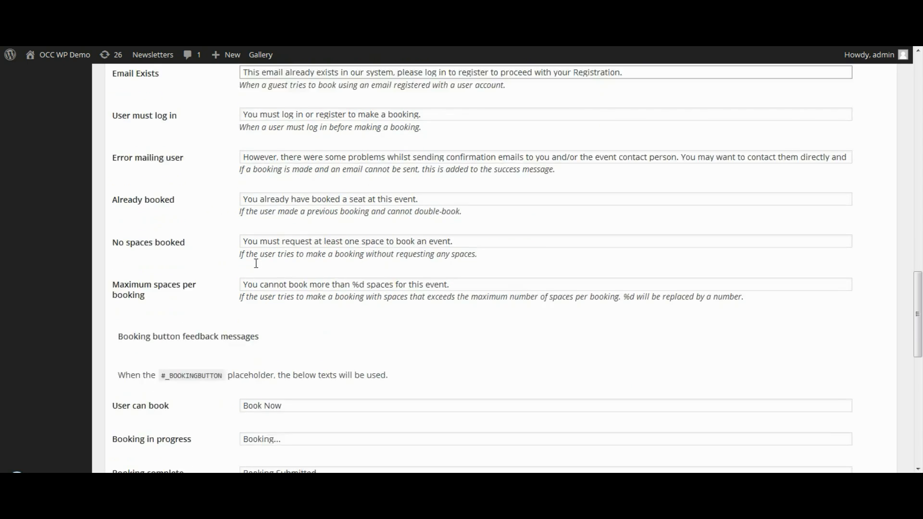
{"action": "scroll", "scroll_direction": "down", "scroll_amount": 3}
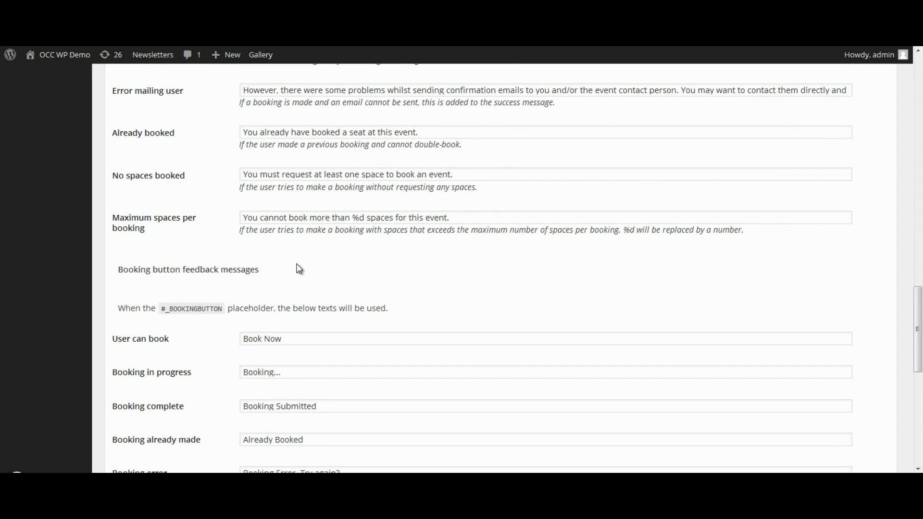
{"action": "scroll", "scroll_direction": "down", "scroll_amount": 3}
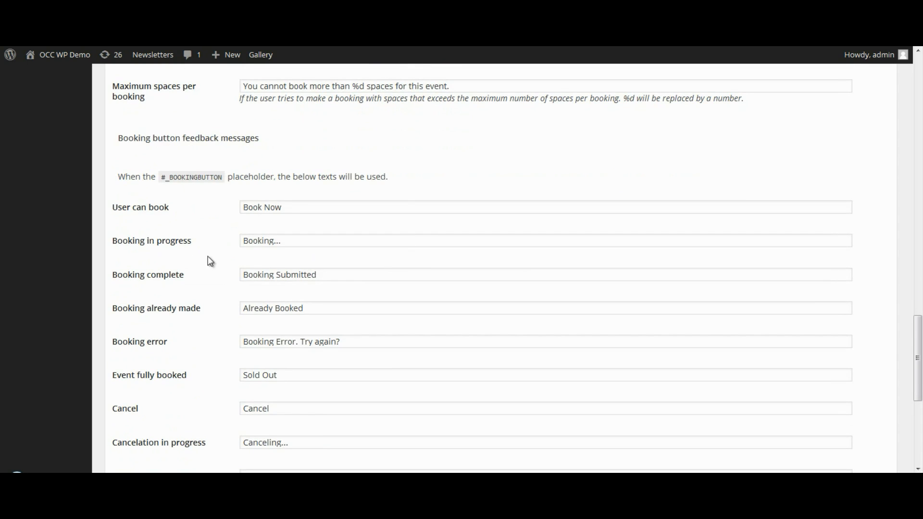
{"action": "scroll", "scroll_direction": "down", "scroll_amount": 3}
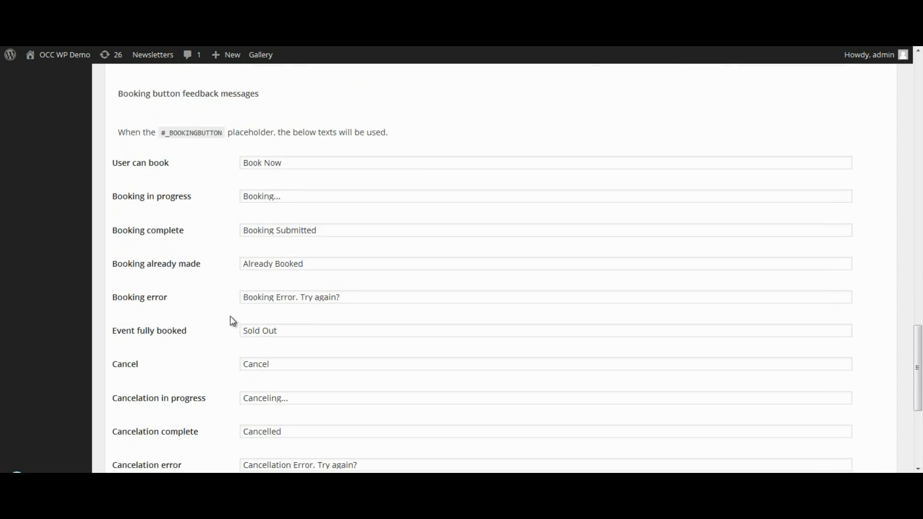
{"action": "scroll", "scroll_direction": "down", "scroll_amount": 3}
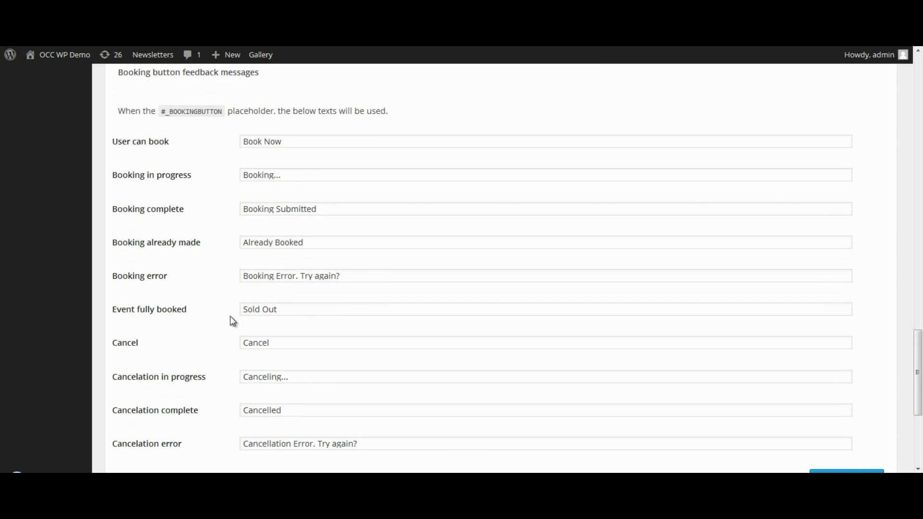
{"action": "scroll", "scroll_direction": "down", "scroll_amount": 3}
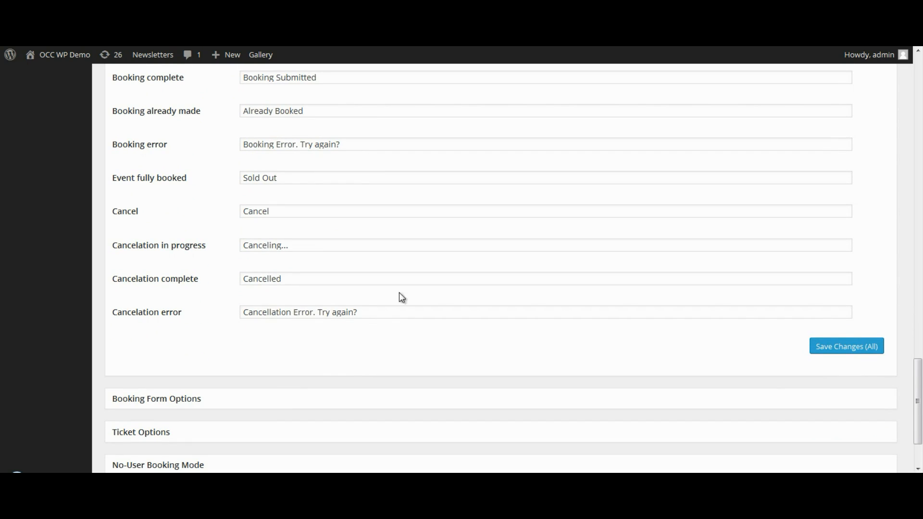
{"action": "mouse_move", "coordinate": [783, 341]}
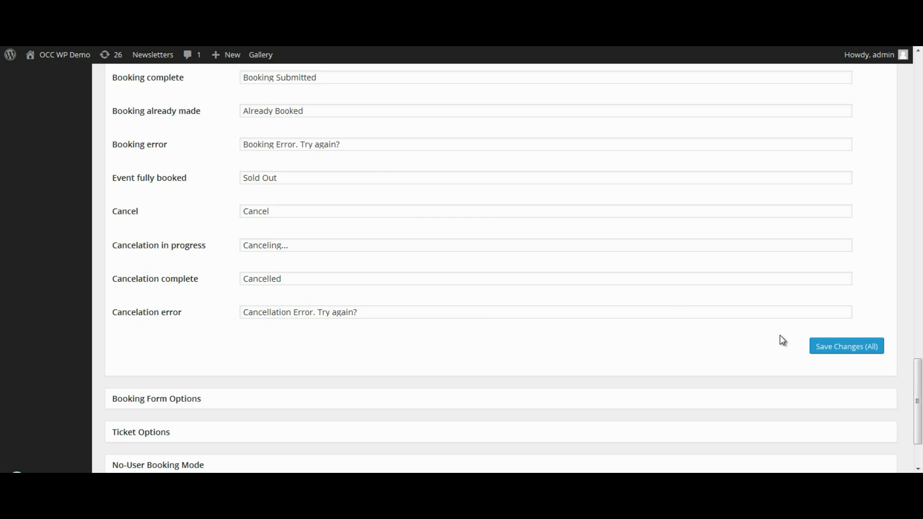
{"action": "mouse_move", "coordinate": [807, 357]}
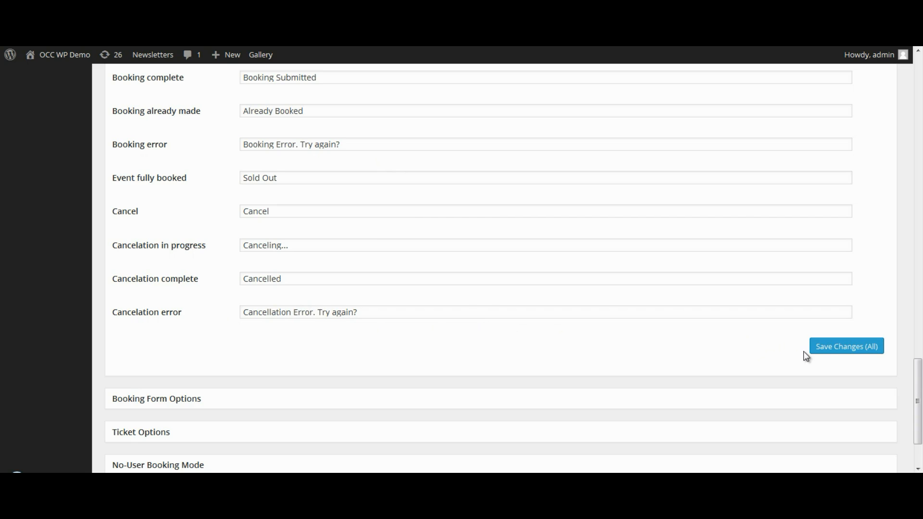
Save all settings so the page confirms 'Changes saved.'.
{"action": "left_click", "coordinate": [846, 346]}
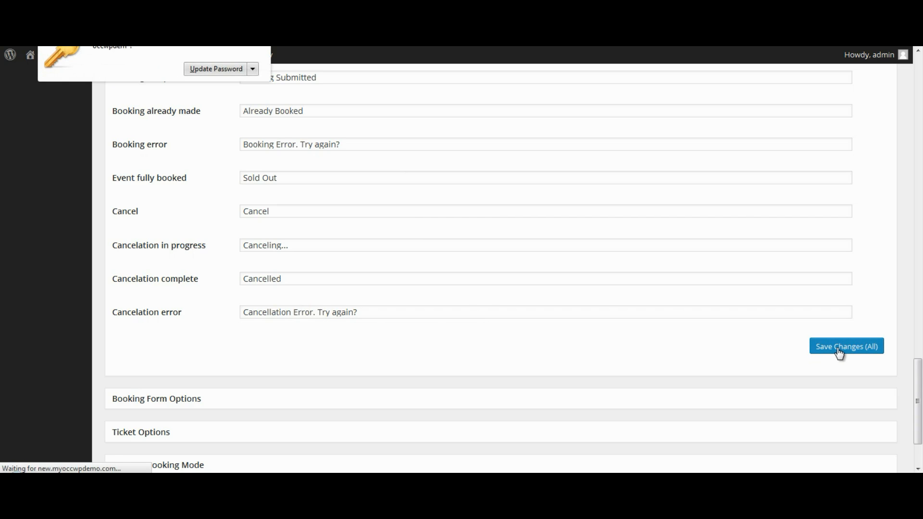
{"action": "left_click", "coordinate": [846, 346]}
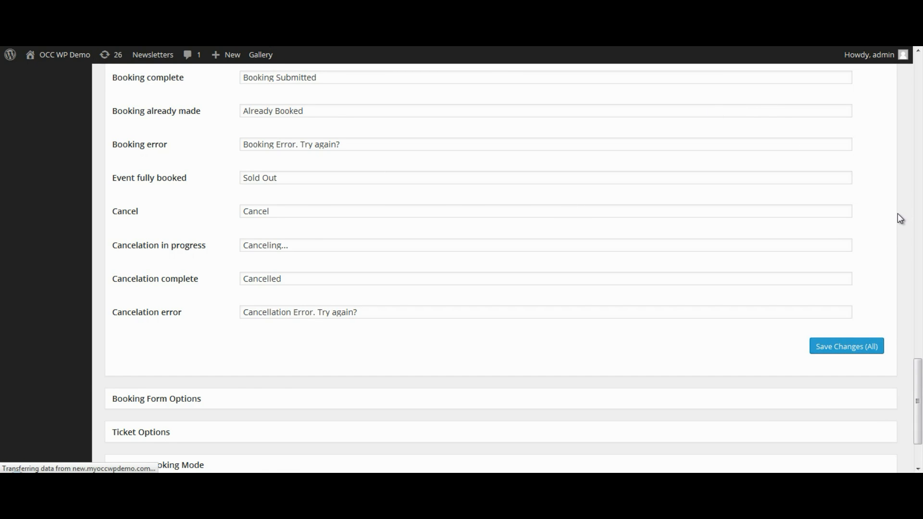
{"action": "left_click", "coordinate": [846, 346]}
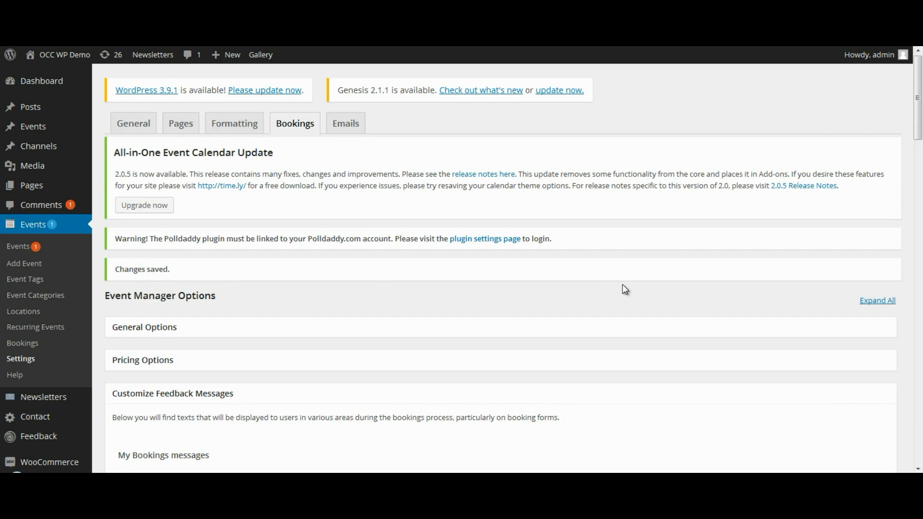
{"action": "mouse_move", "coordinate": [628, 279]}
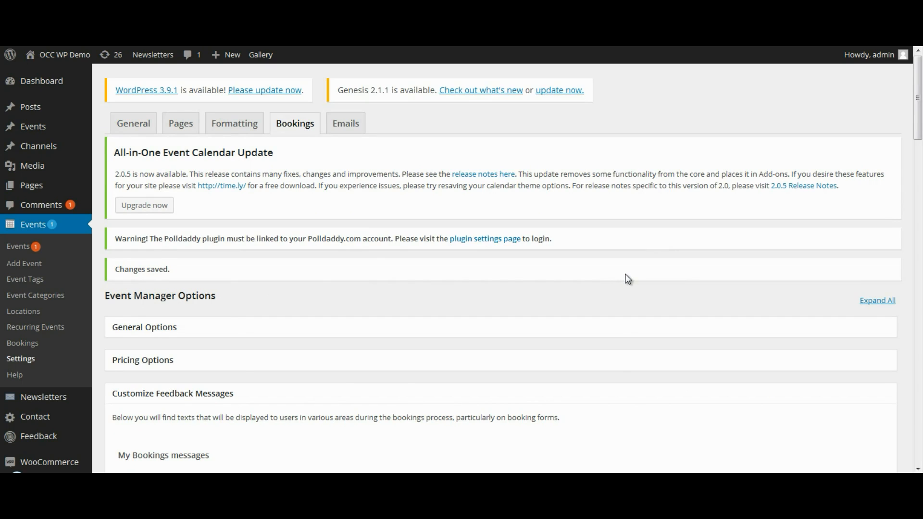
{"action": "mouse_move", "coordinate": [602, 301]}
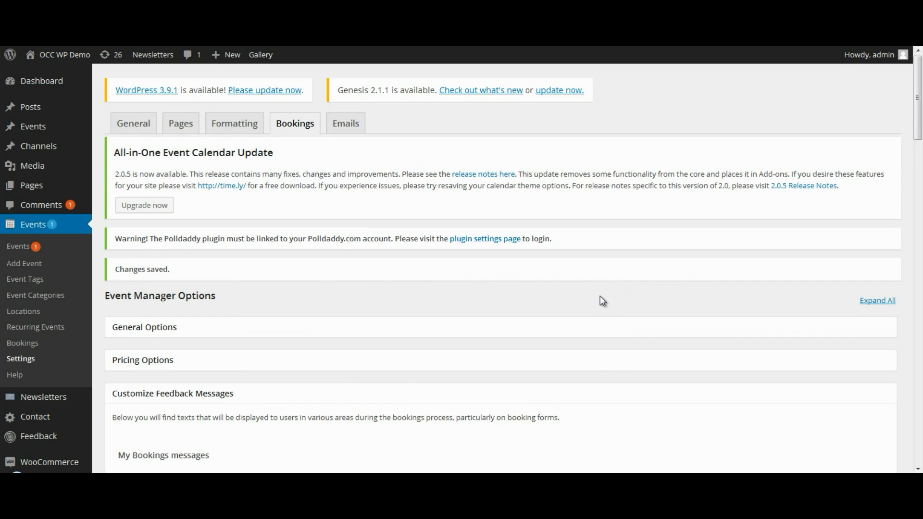